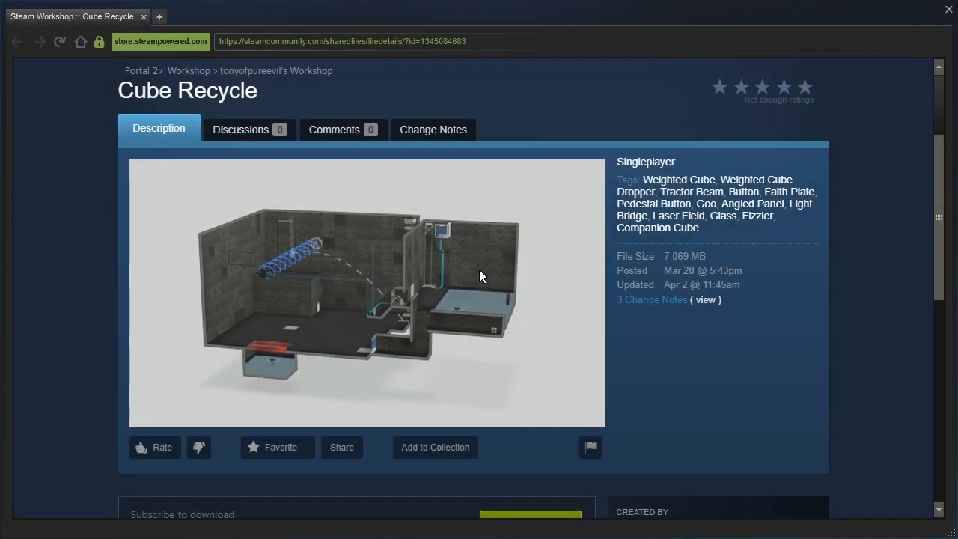
mouse_move(73, 261)
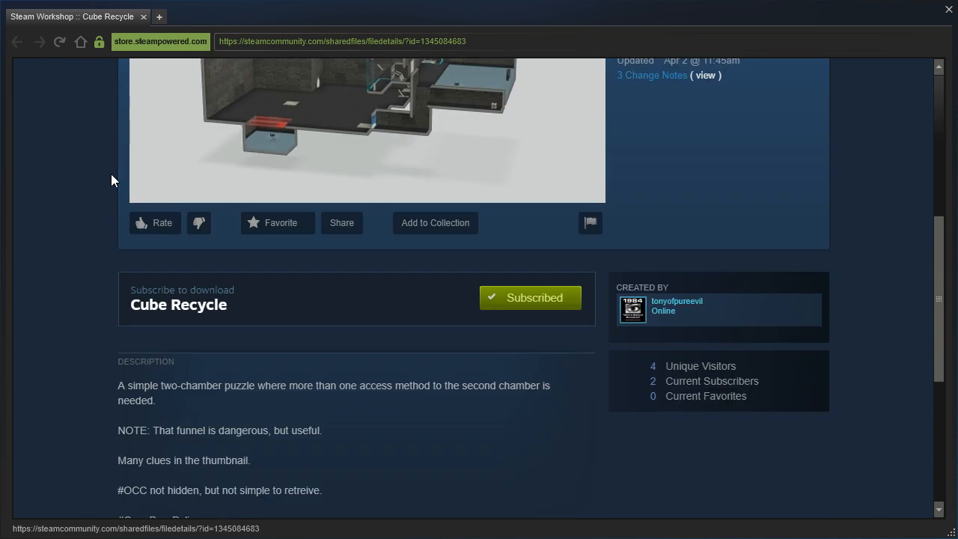
Step: Scroll through the Cube Recycle Workshop page to read the author's description and hints
scroll(down, 3)
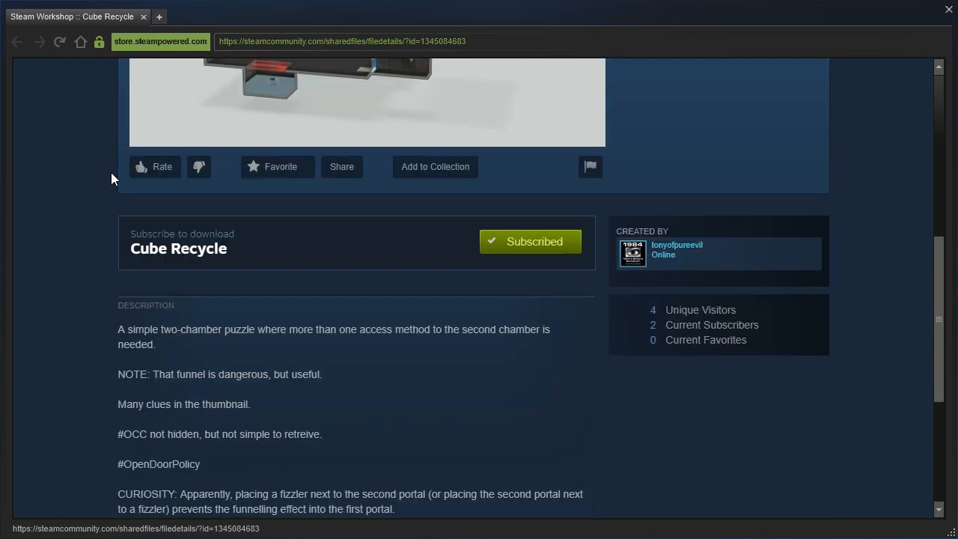
mouse_move(81, 336)
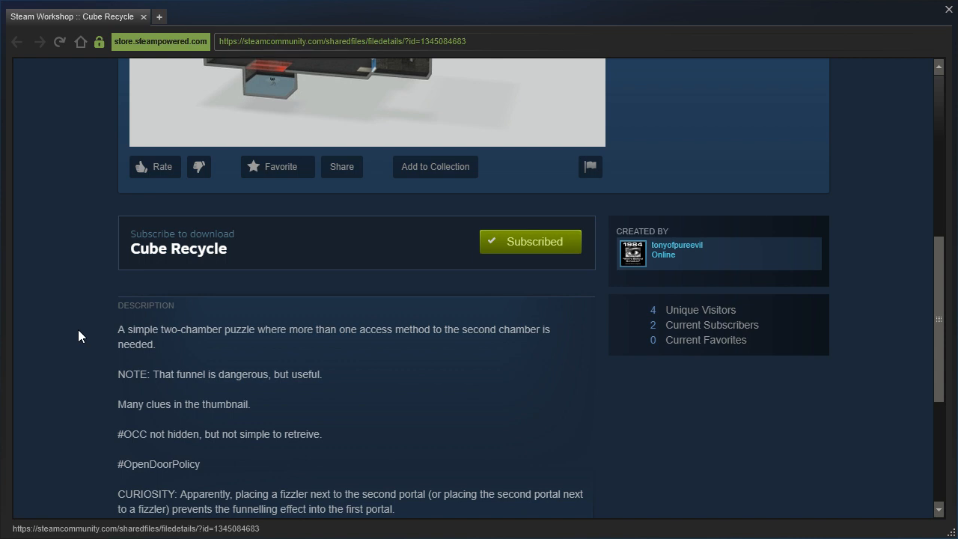
mouse_move(87, 393)
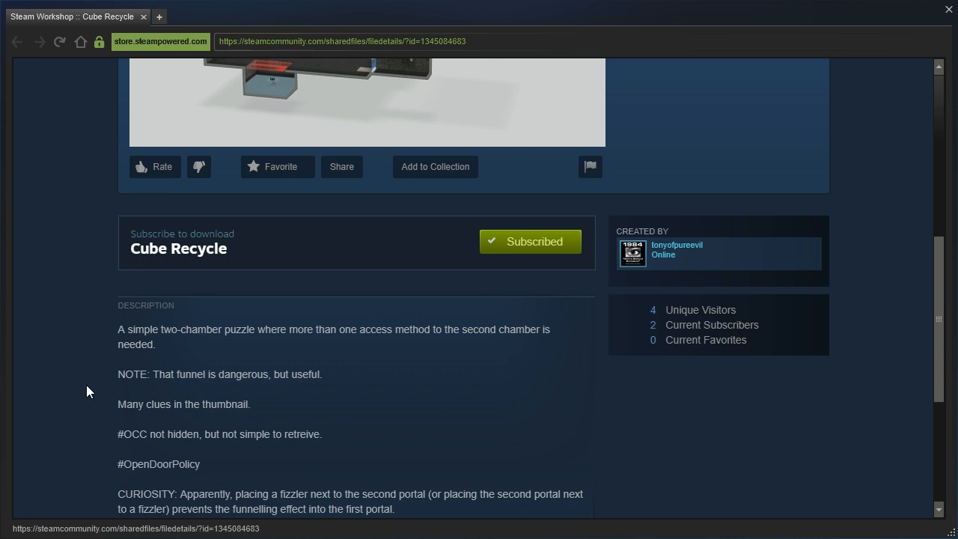
scroll(up, 3)
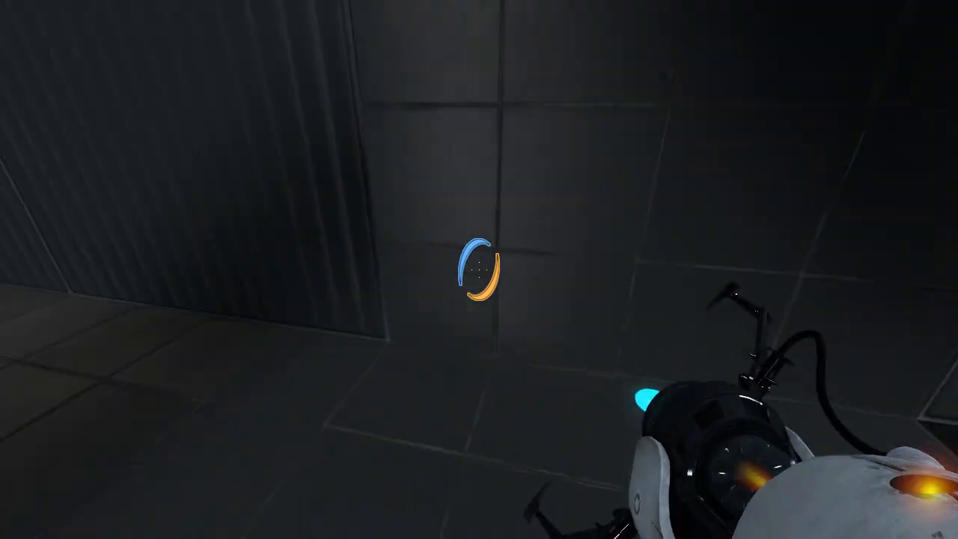
Step: Fire a portal while exploring the dark starting chamber with the portal gun
click(479, 270)
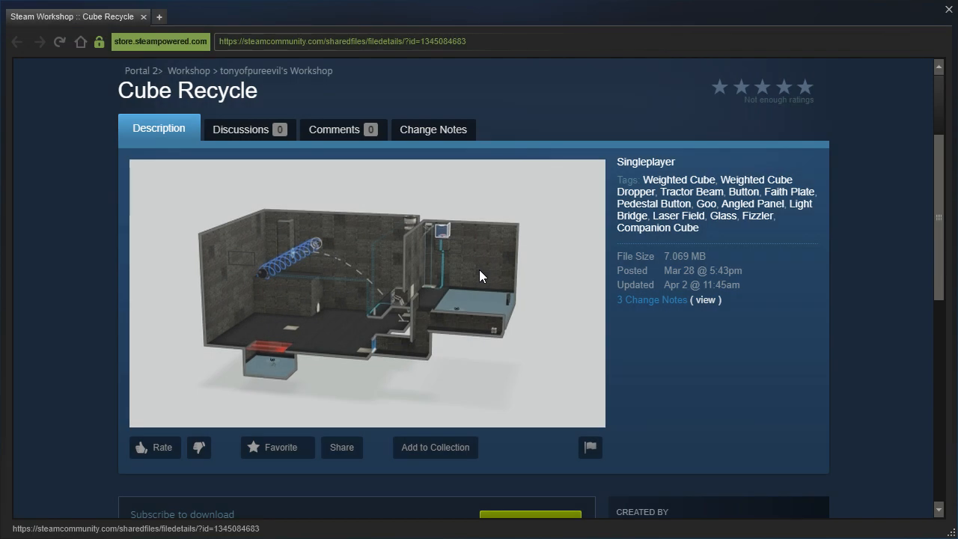
mouse_move(500, 338)
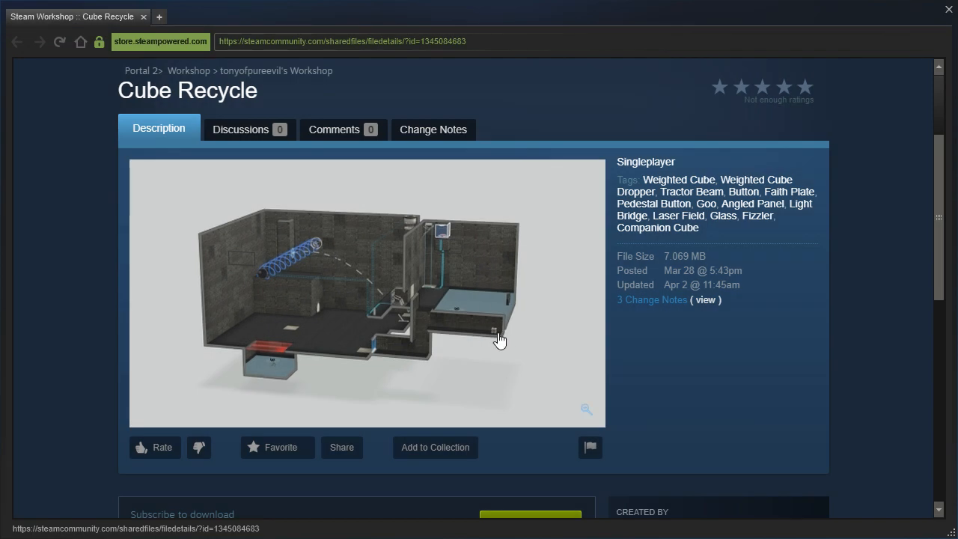
mouse_move(462, 353)
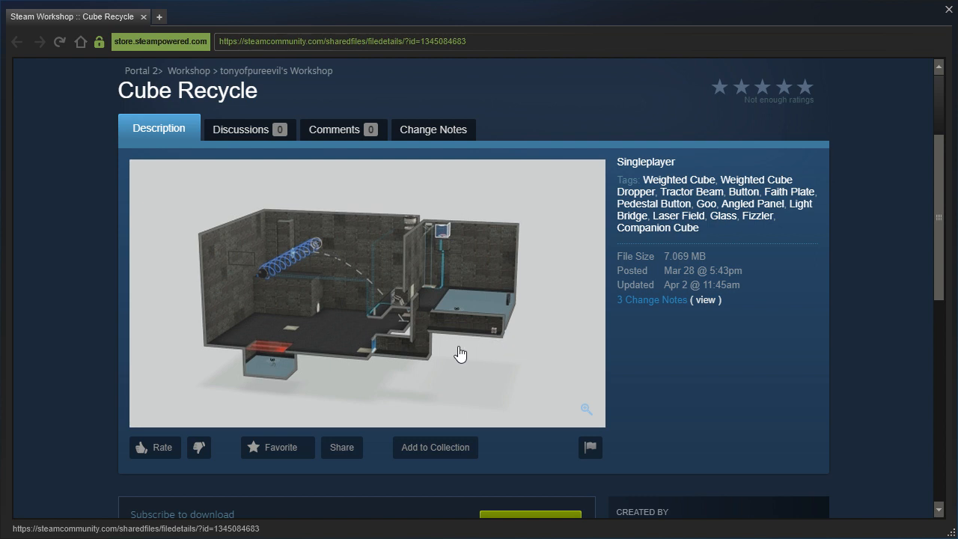
mouse_move(375, 359)
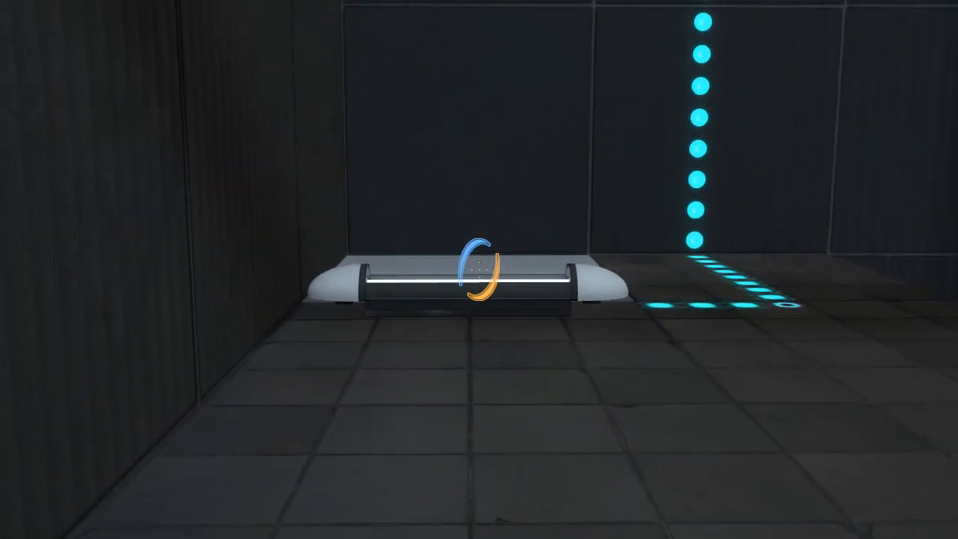
Step: Fire a portal while moving toward the floor button with its blue indicator lights
click(479, 277)
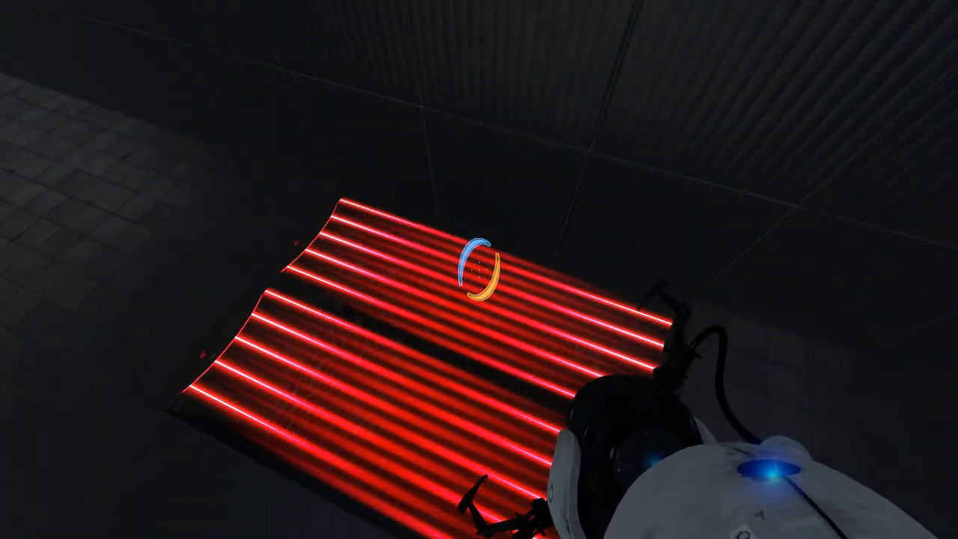
mouse_move(479, 281)
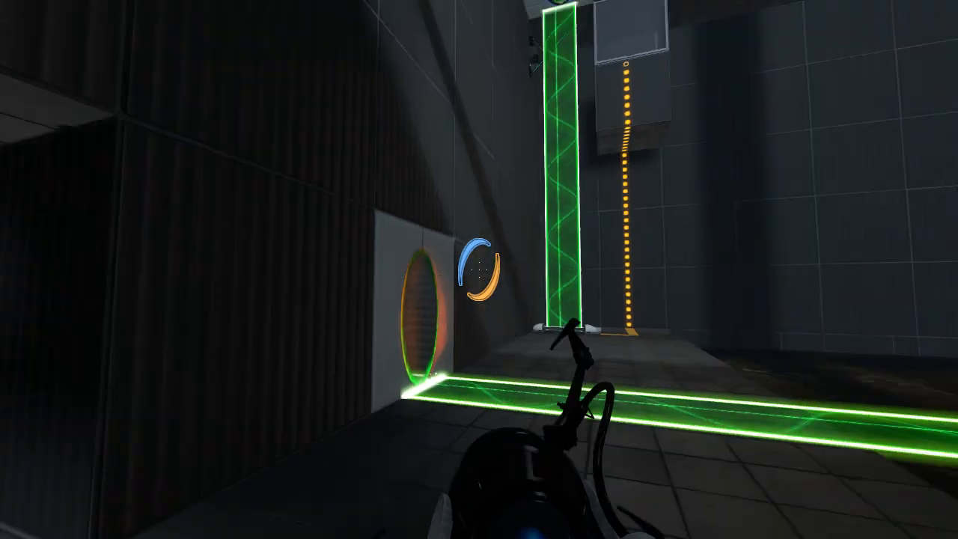
mouse_move(480, 270)
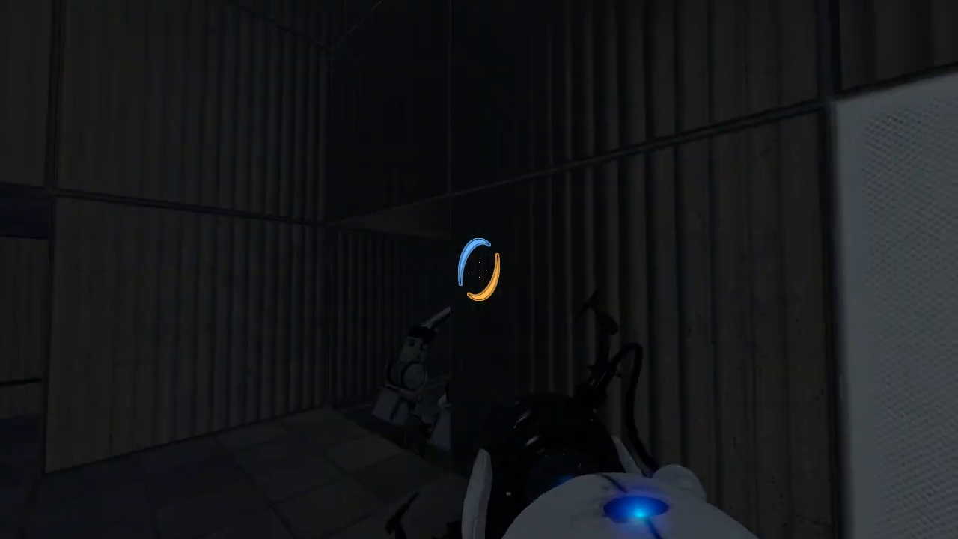